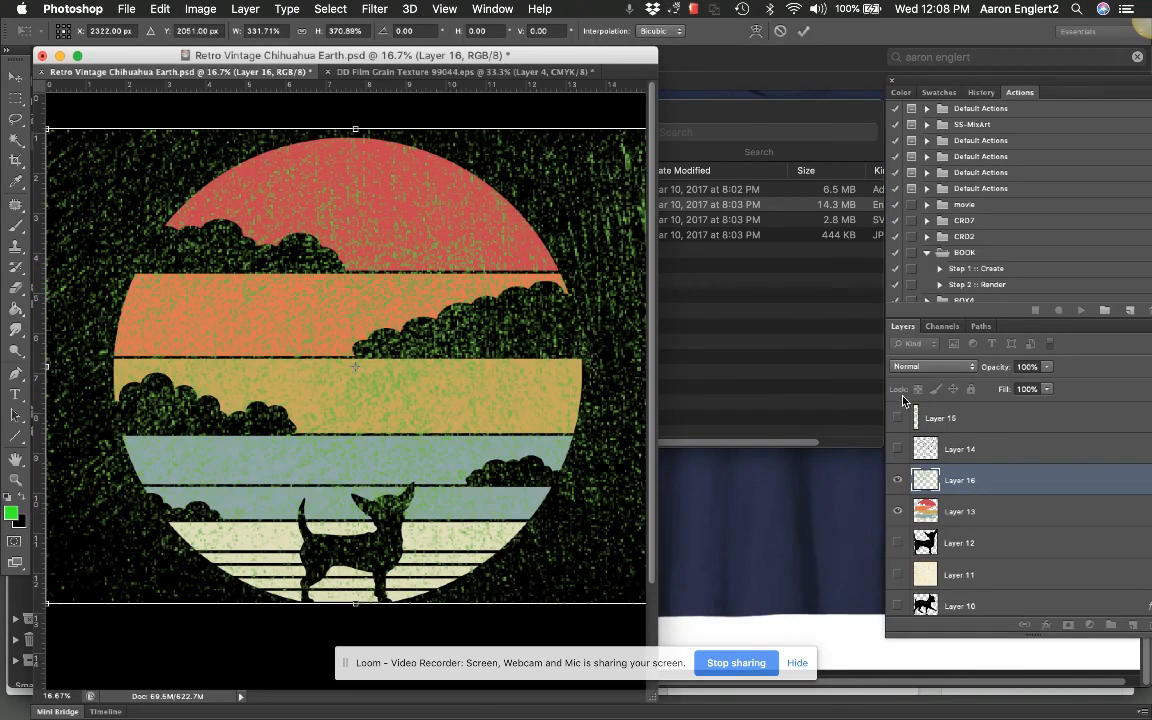
Step: Apply the grain texture's resize, then hide the grain layer over the striped sunset artwork
left_click(896, 480)
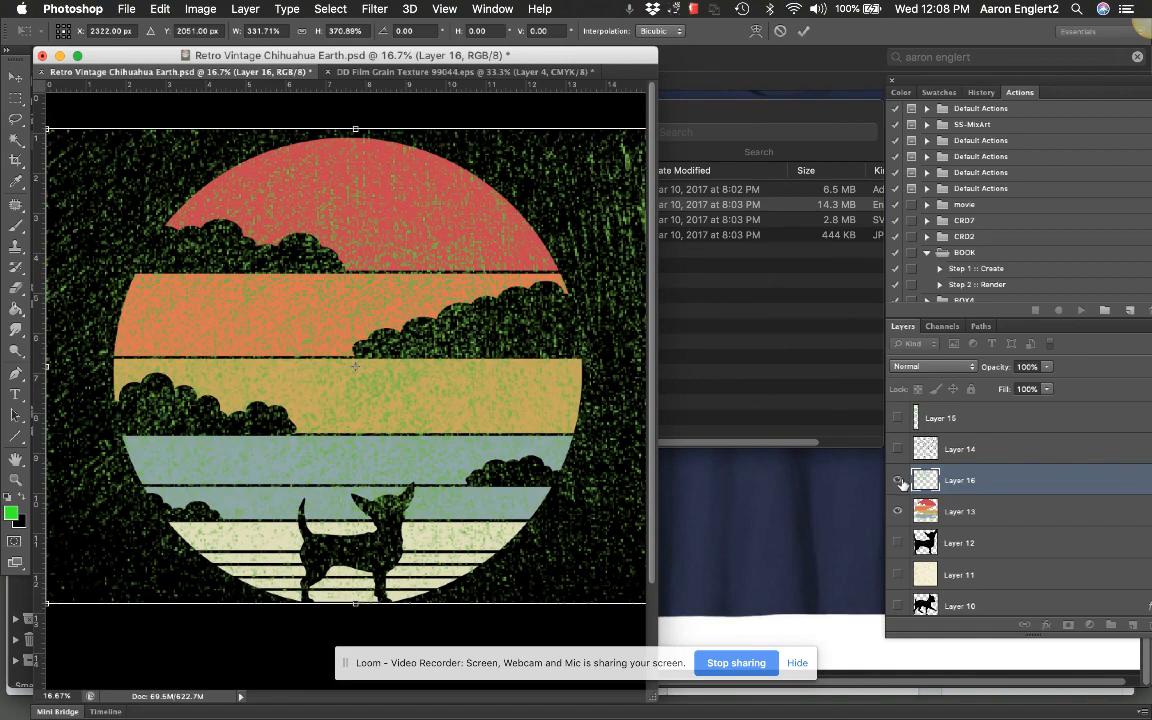
mouse_move(898, 480)
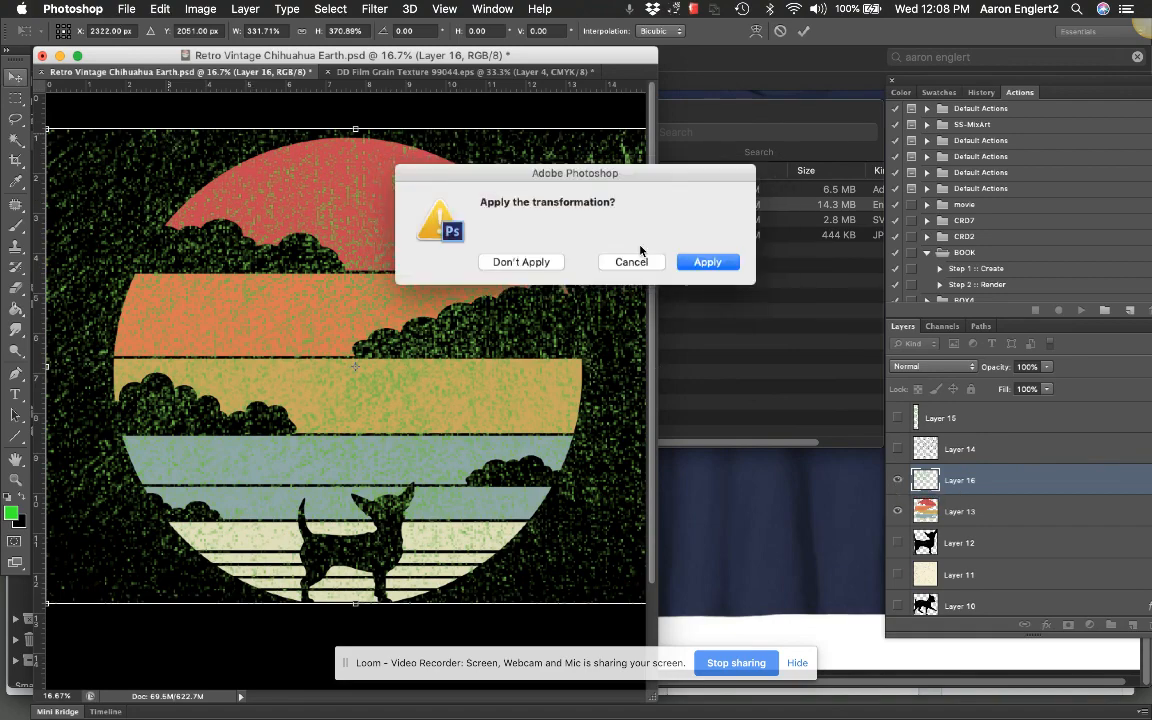
left_click(708, 260)
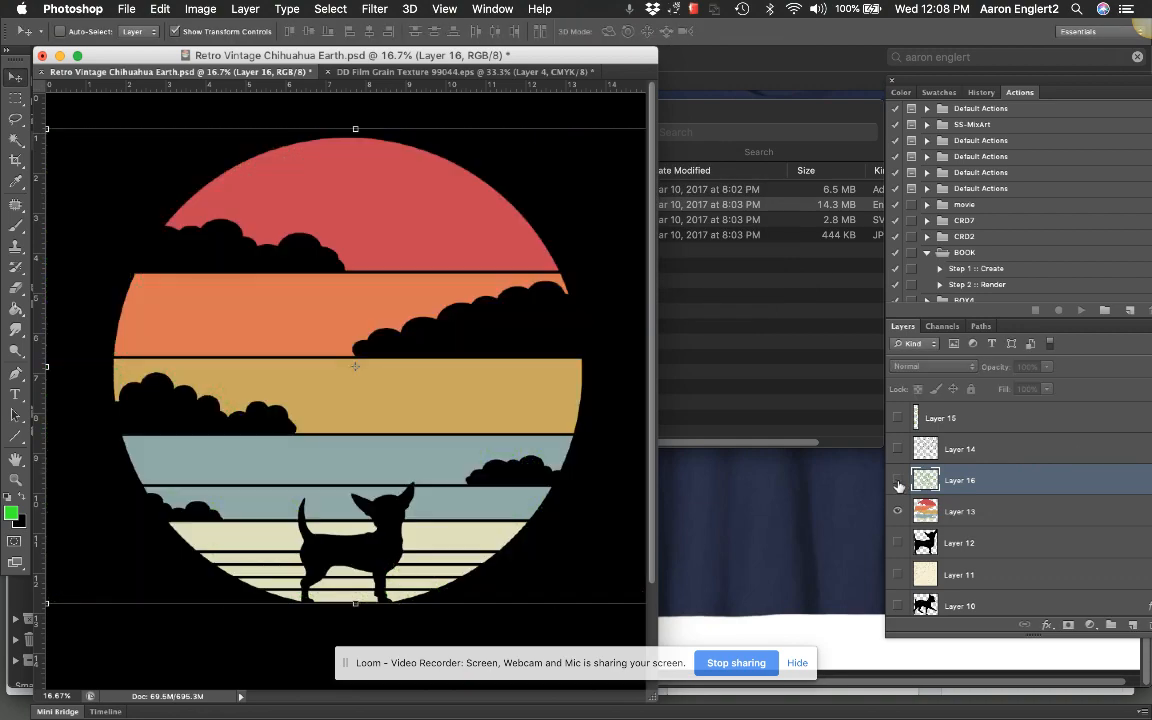
mouse_move(896, 480)
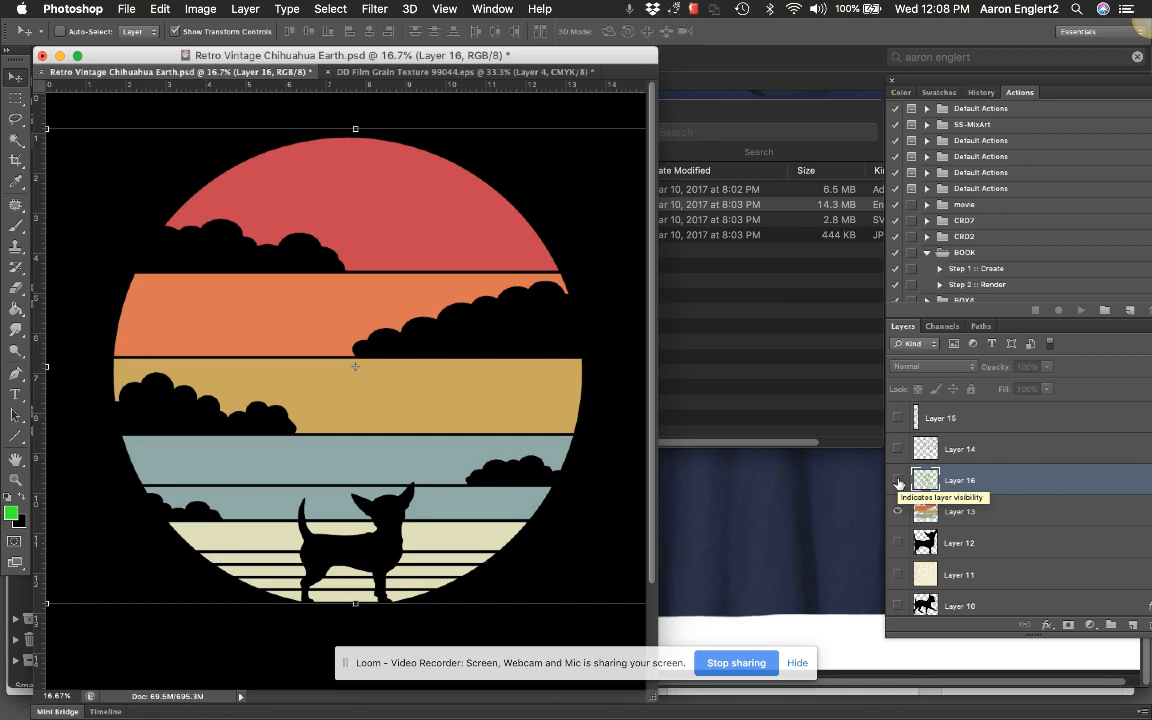
left_click(896, 512)
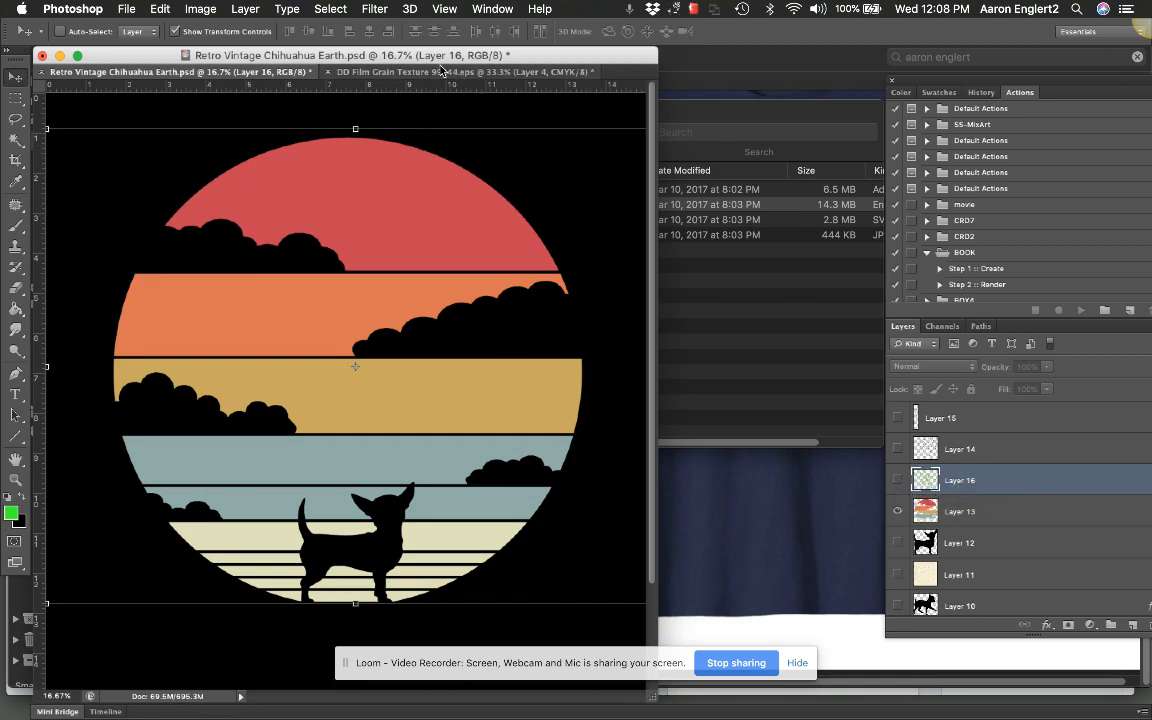
left_click(460, 72)
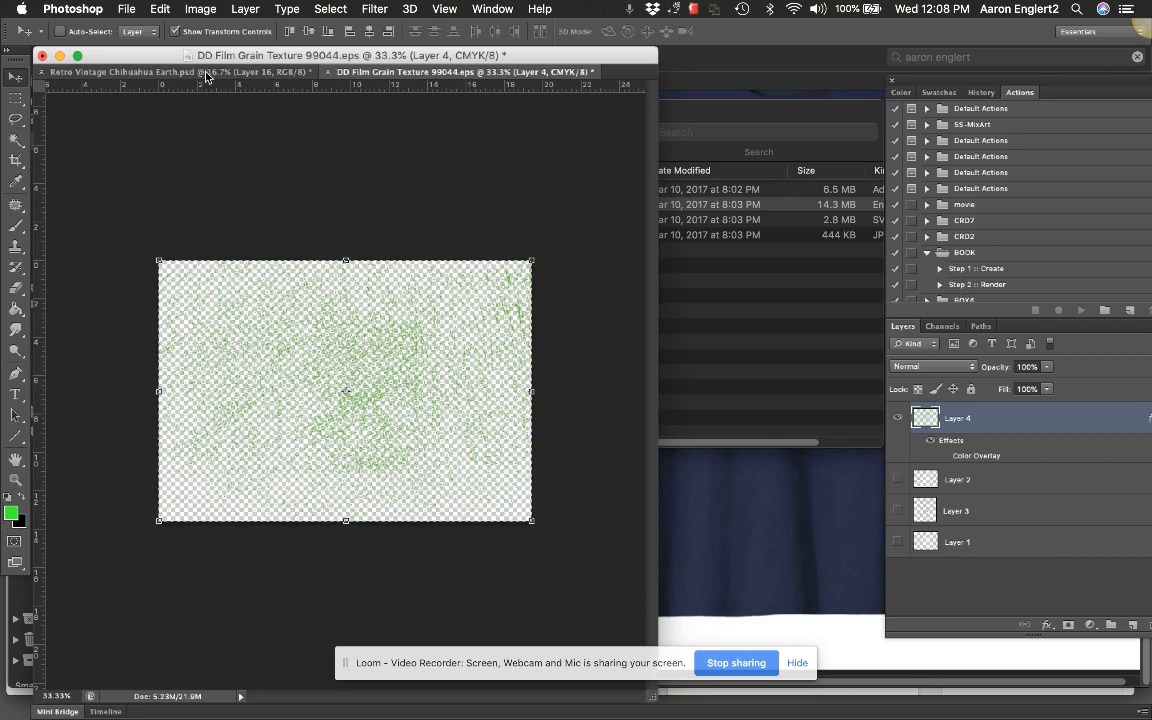
Step: Return to the Chihuahua document with its green grain layer visible again
left_click(120, 72)
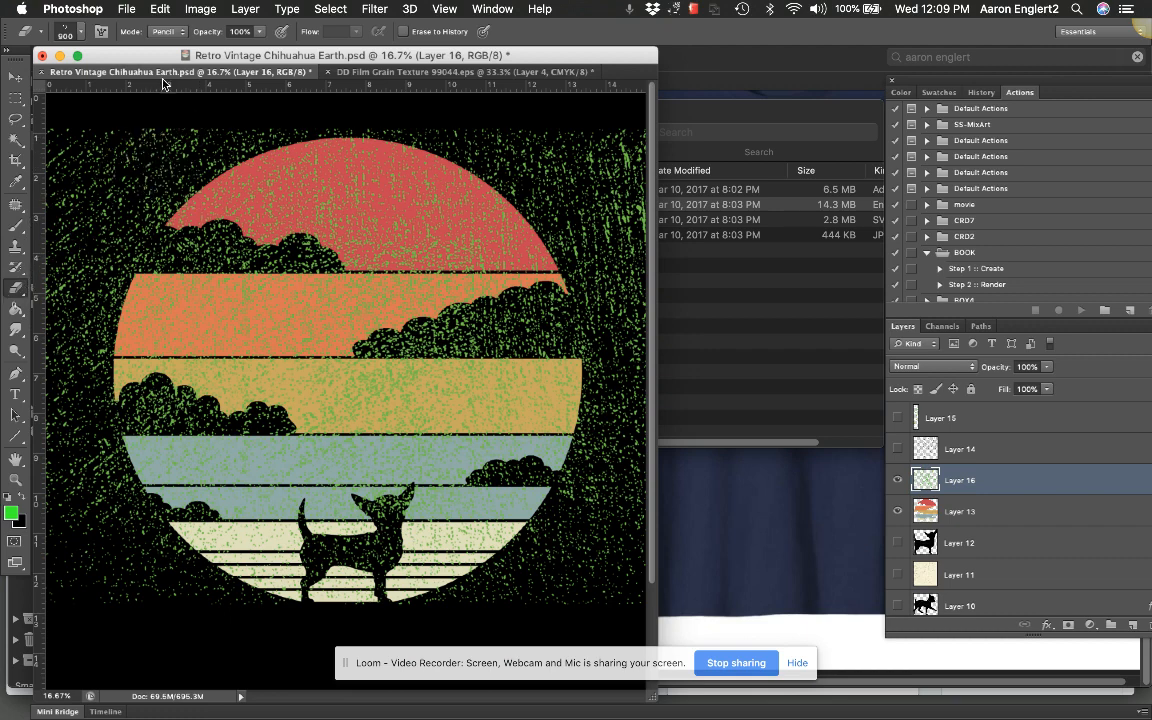
left_click(164, 32)
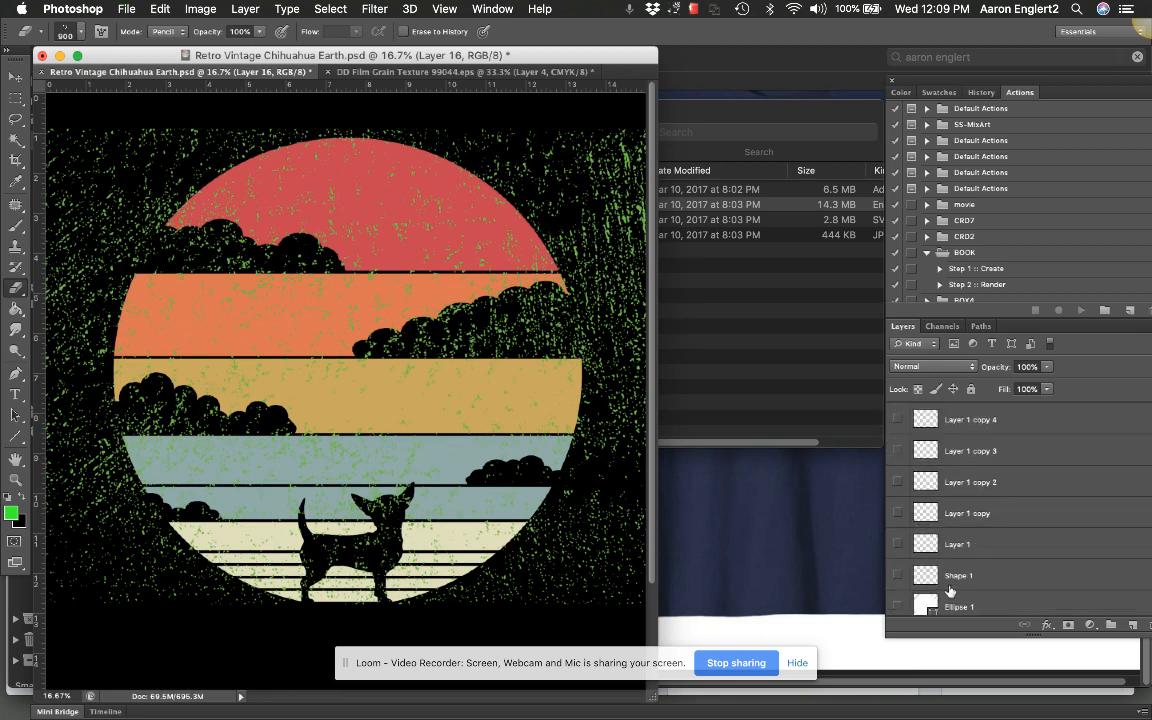
Step: Hide the black Background layer so the sunset layers sit over transparency
left_click(896, 600)
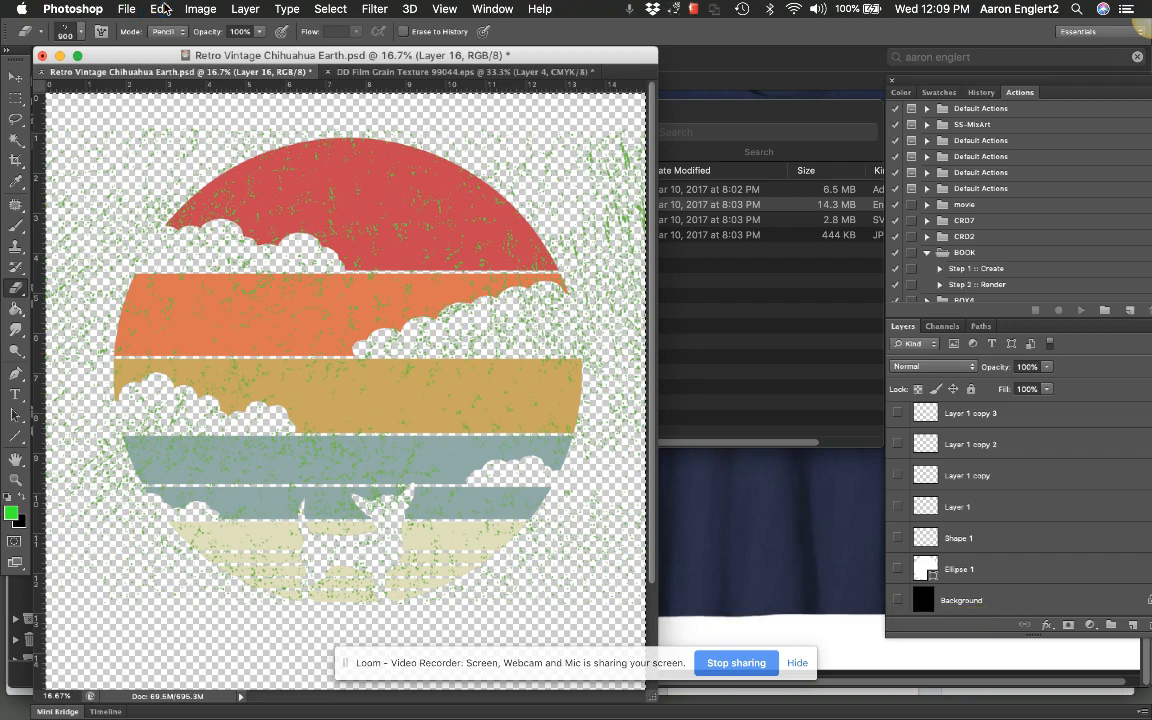
left_click(160, 8)
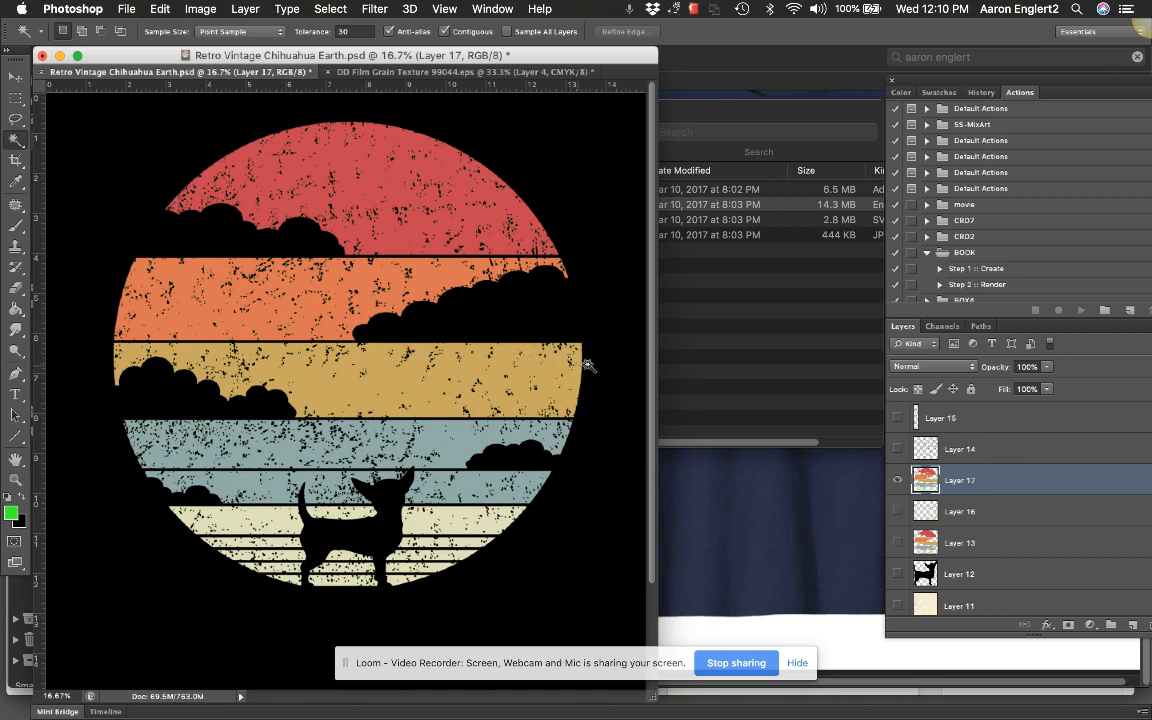
mouse_move(360, 408)
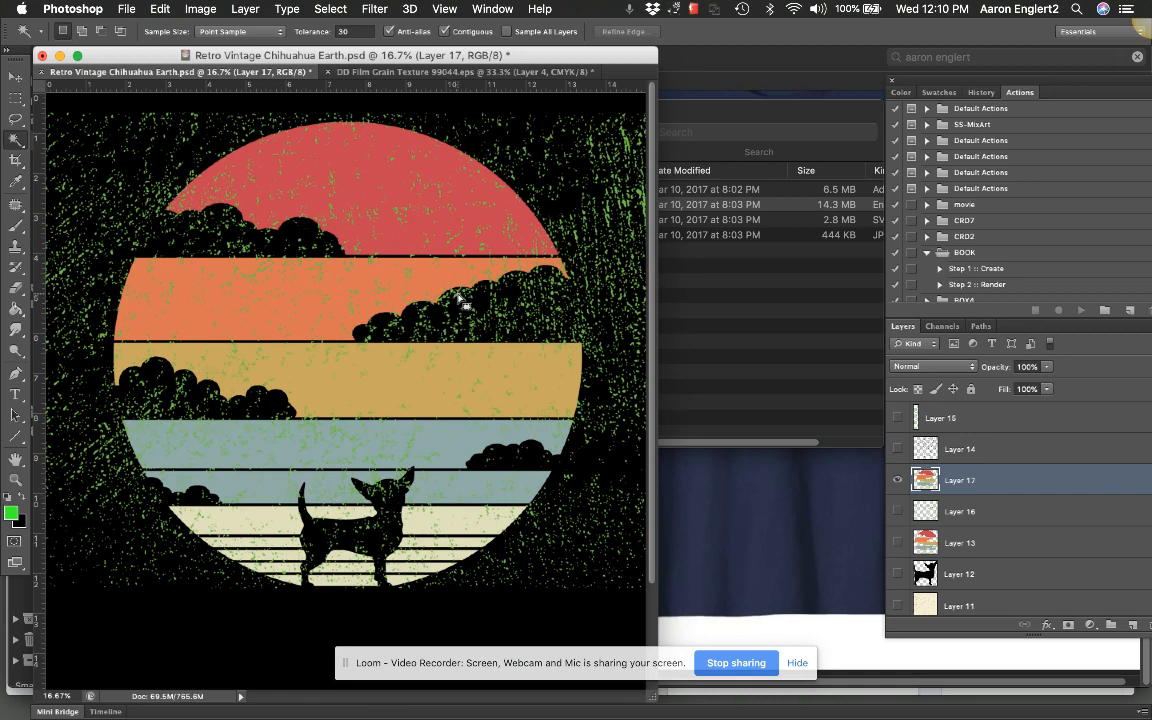
Step: Select all similar grain-coloured pixels with the Magic Wand and delete them from Layer 17
right_click(464, 304)
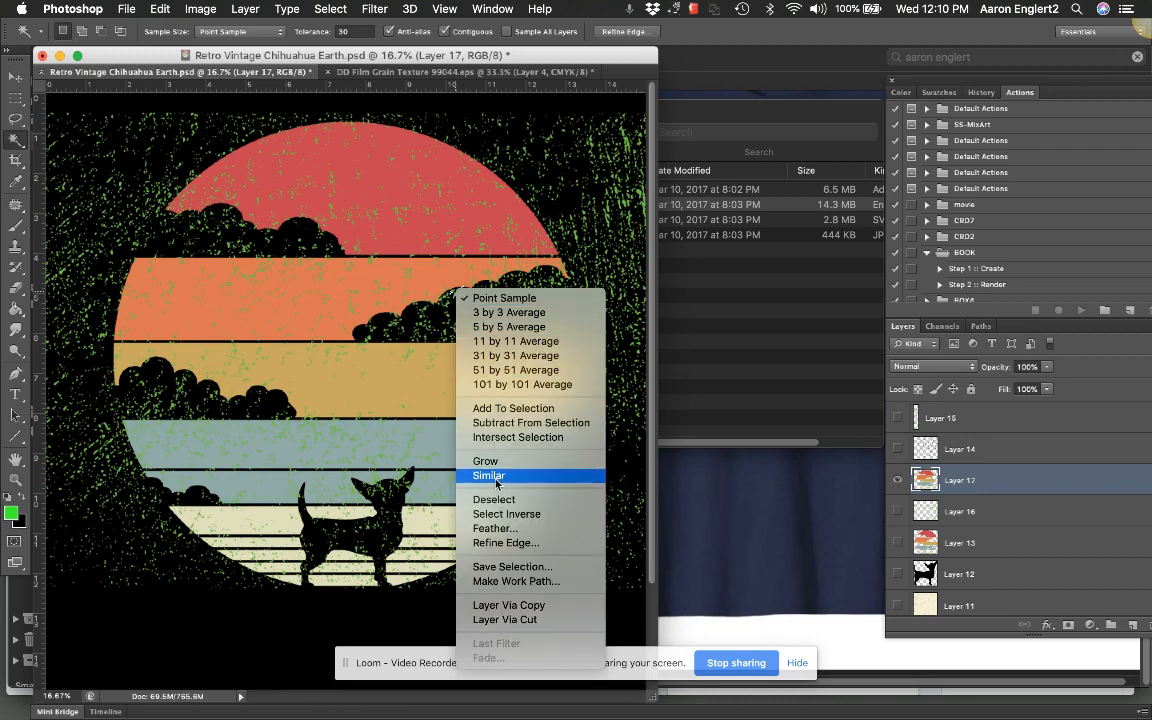
left_click(488, 476)
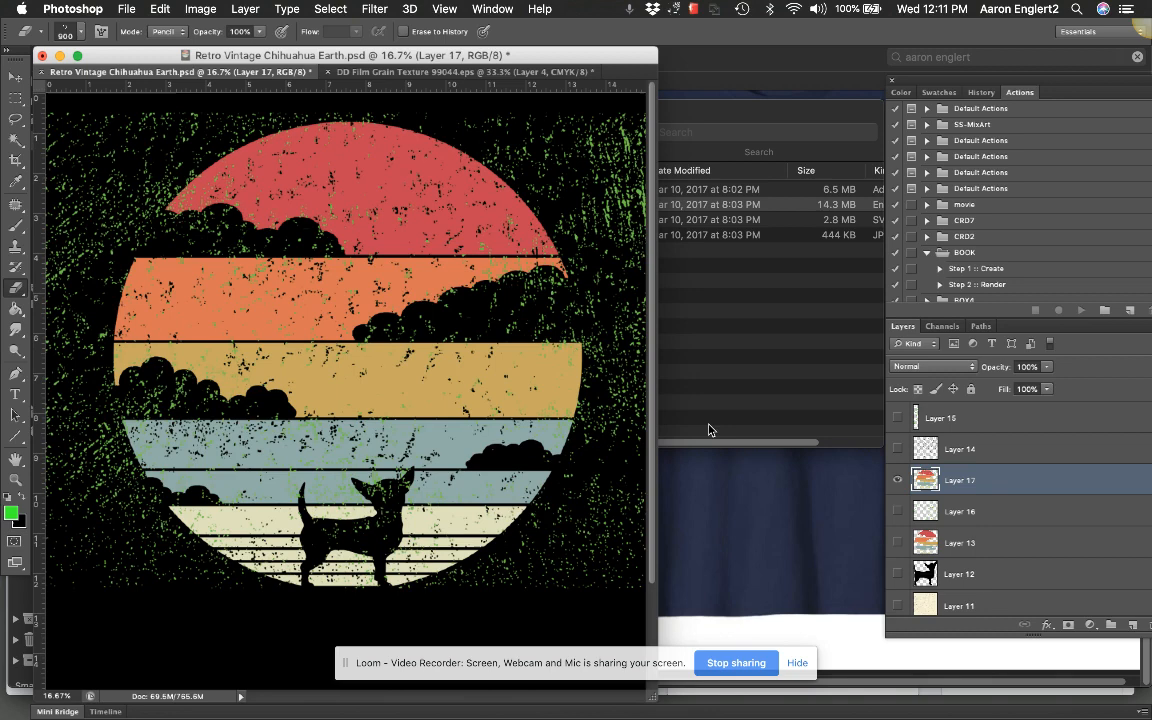
left_click(540, 444)
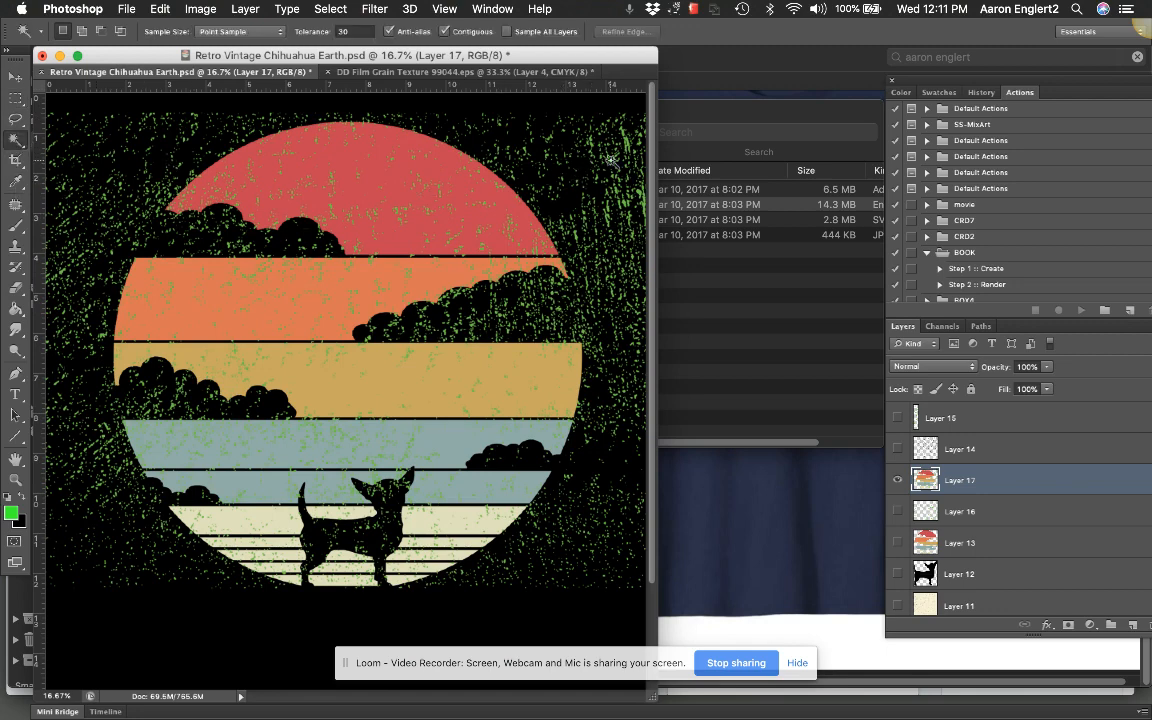
mouse_move(628, 148)
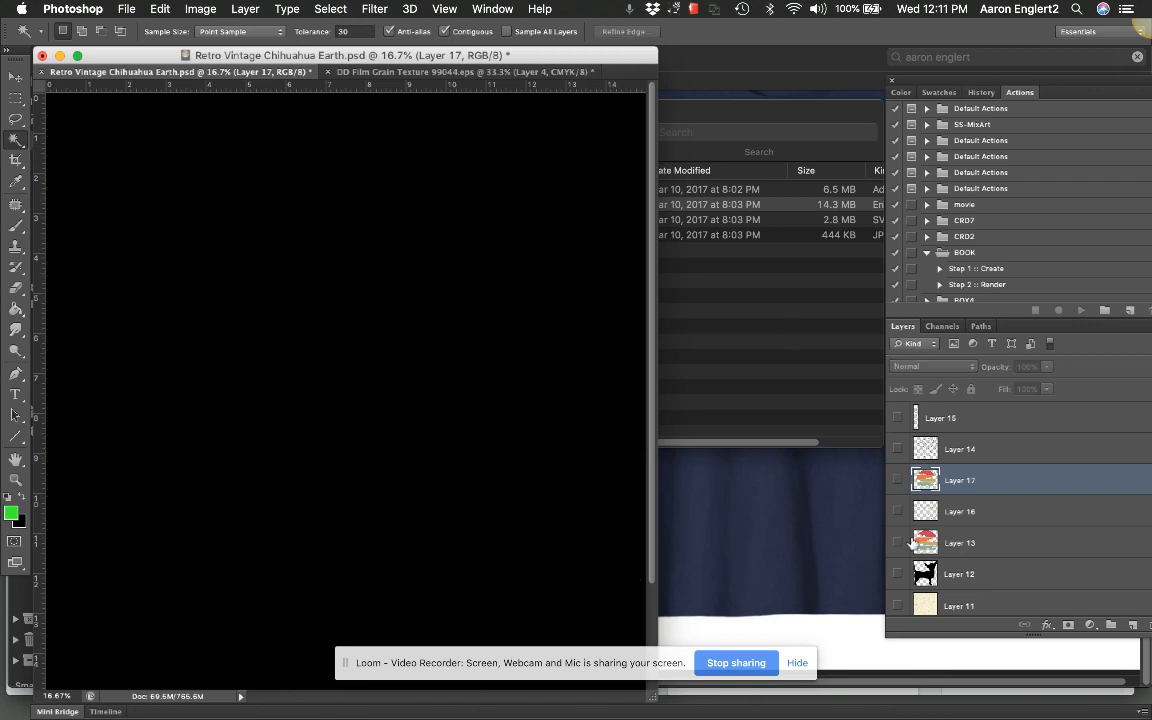
Step: Show the sunset artwork again and dismiss the hidden-layer warning before erasing grain on Layer 16
left_click(896, 512)
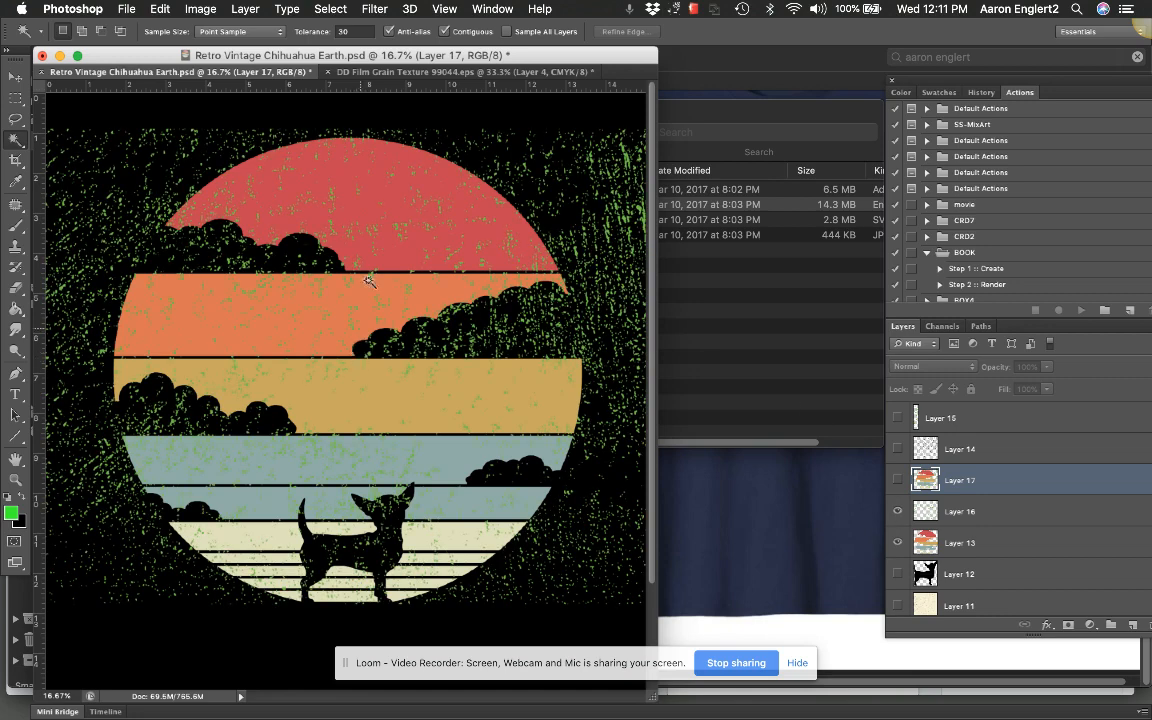
mouse_move(44, 248)
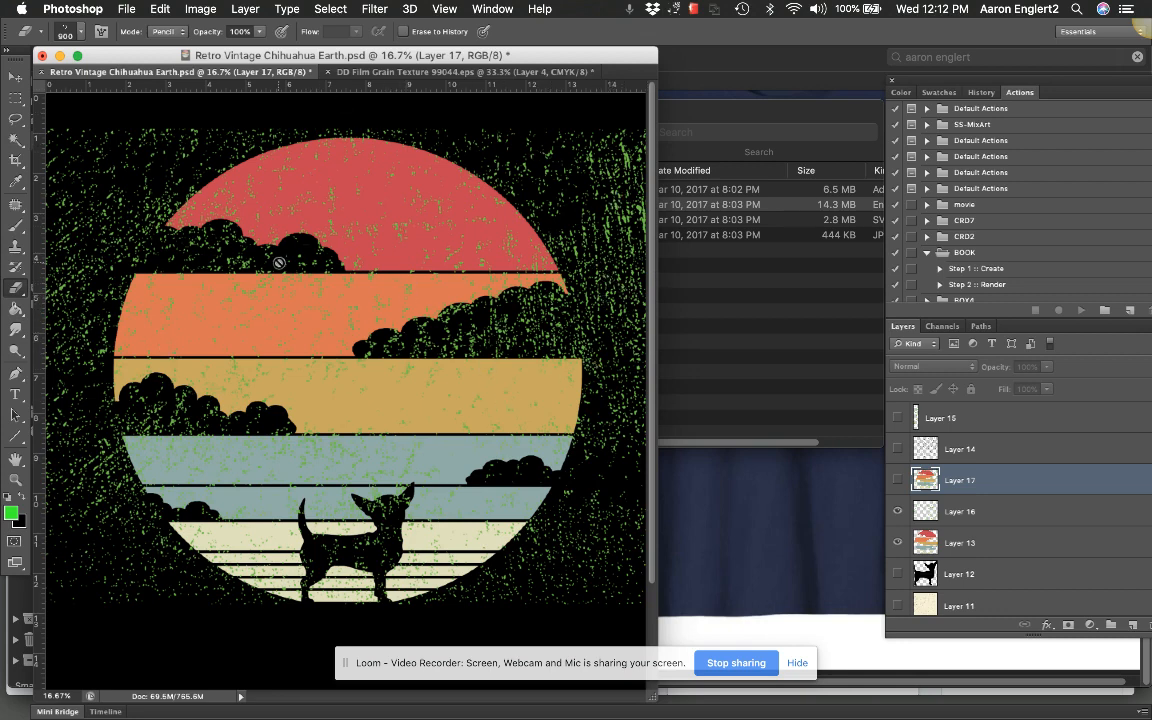
mouse_move(44, 252)
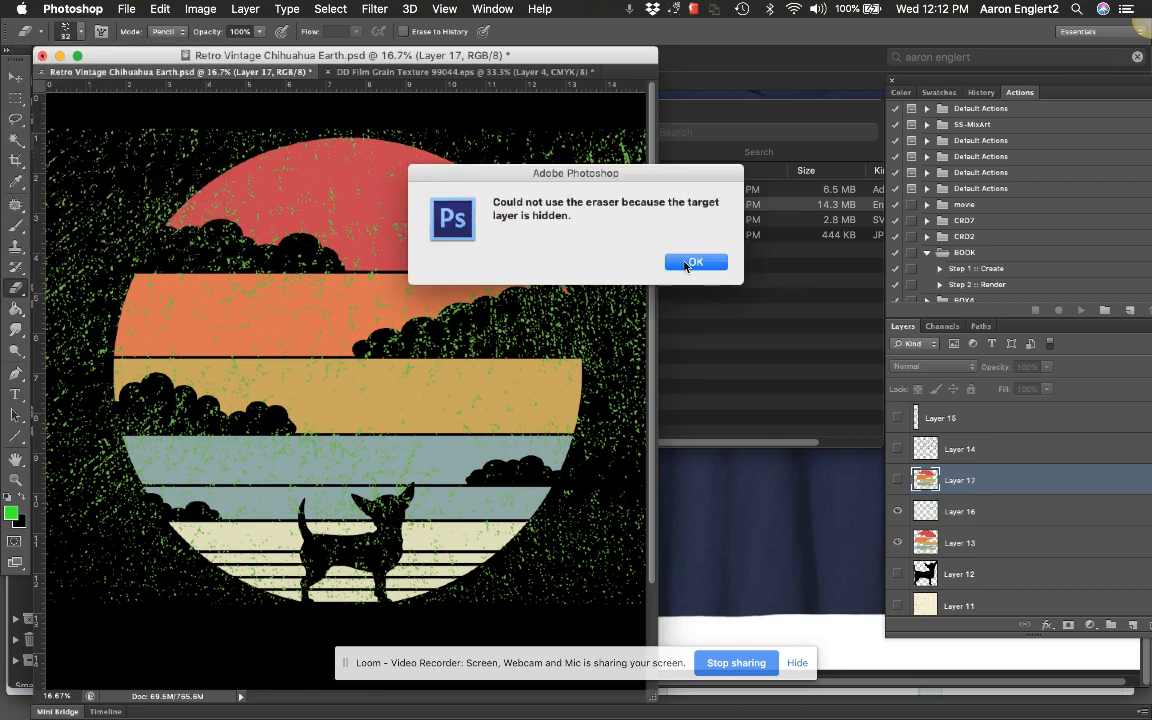
left_click(696, 262)
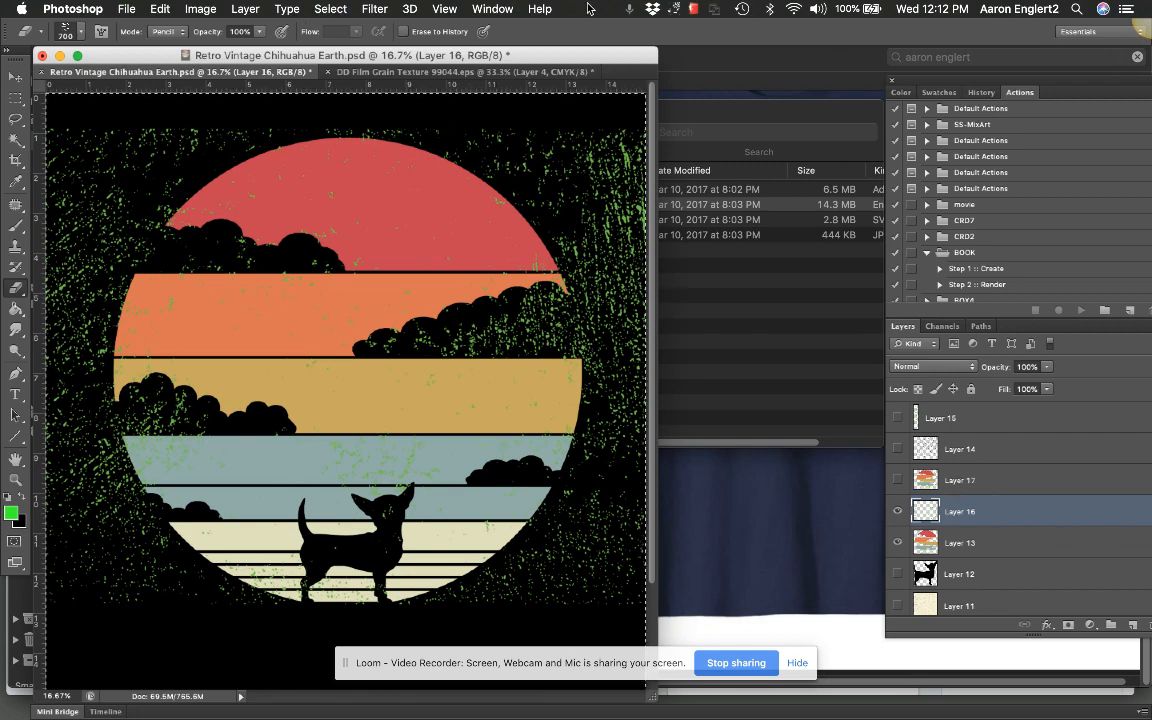
mouse_move(160, 8)
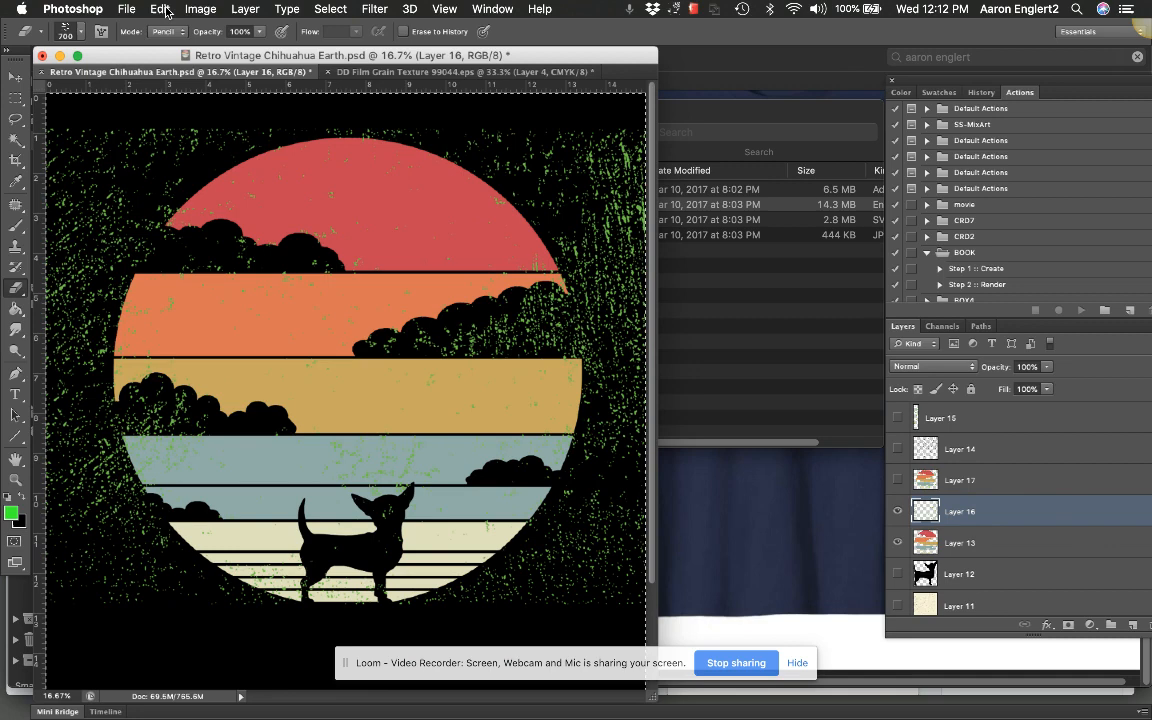
mouse_move(520, 16)
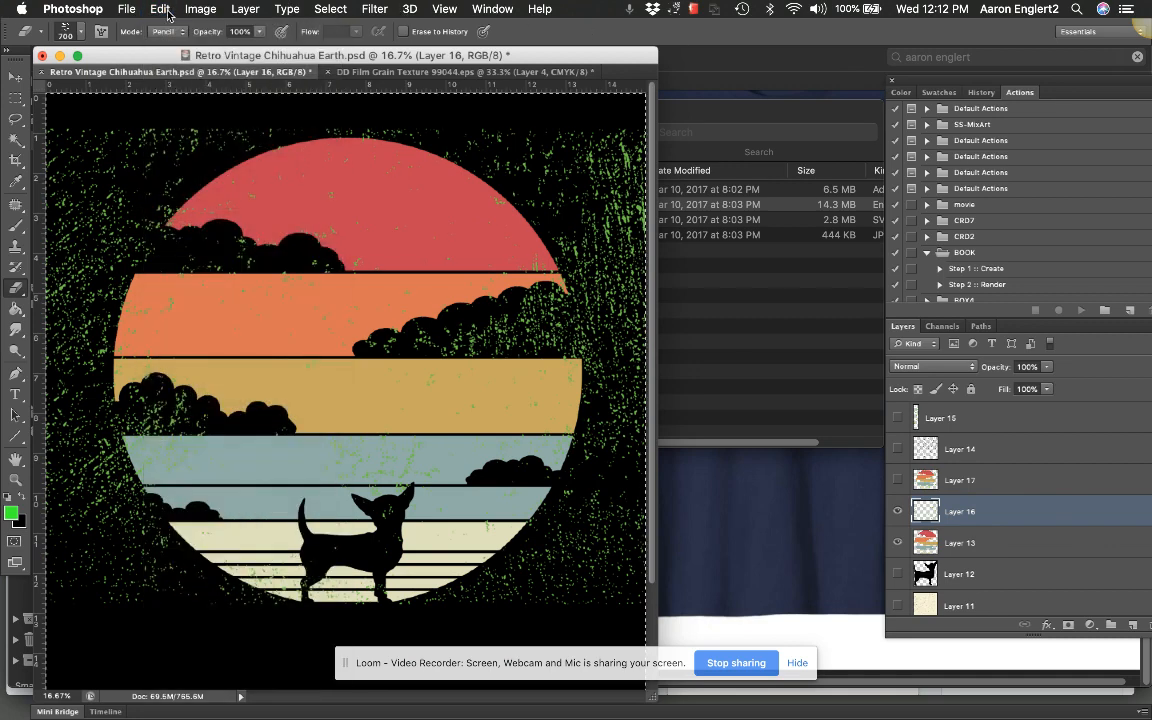
Step: Create merged Layer 18, move it to the top of the stack, and hide the green grain beneath it
left_click(160, 8)
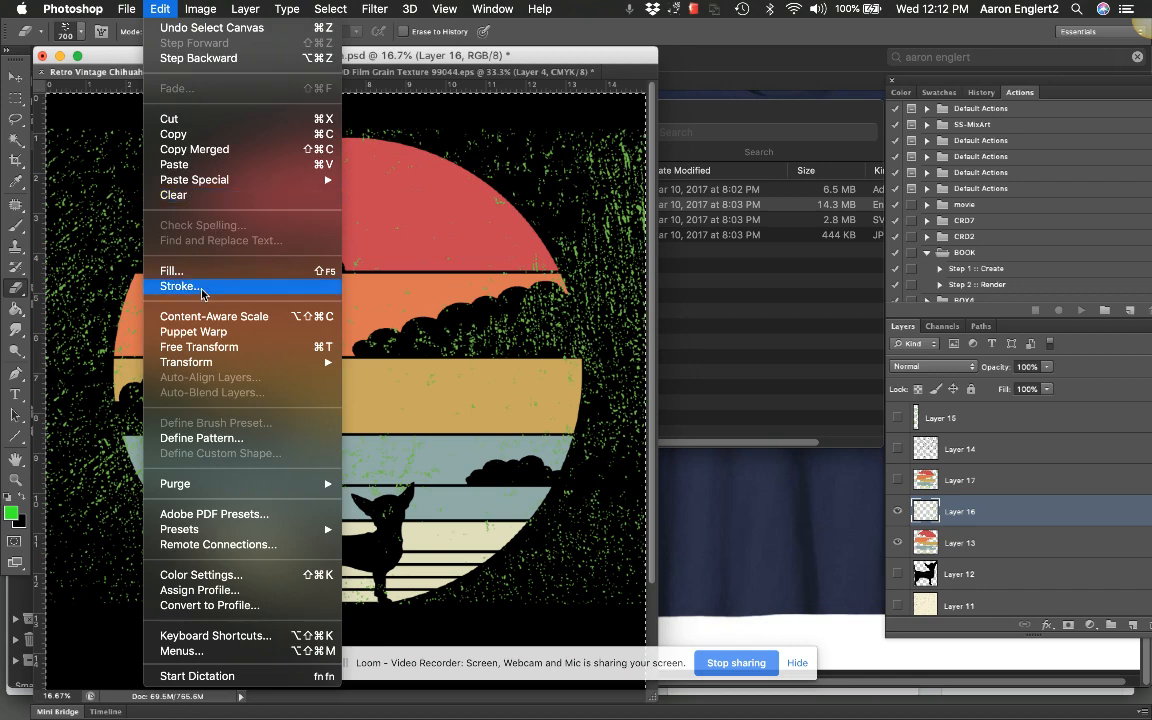
mouse_move(214, 258)
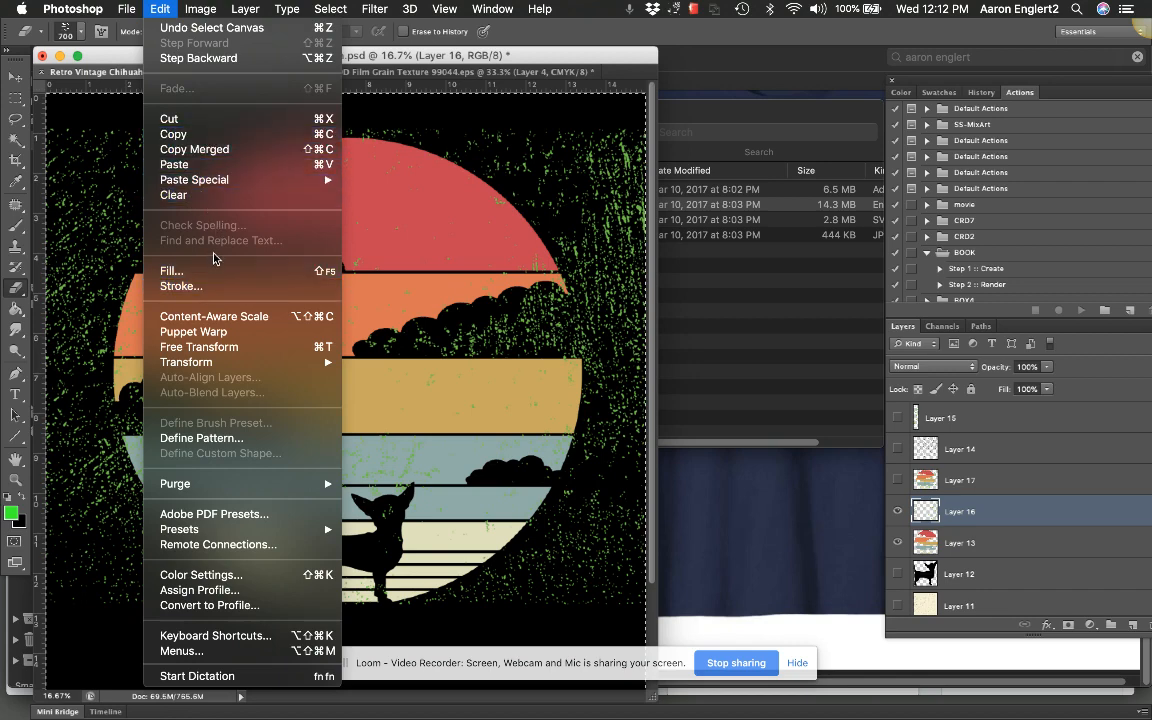
mouse_move(194, 148)
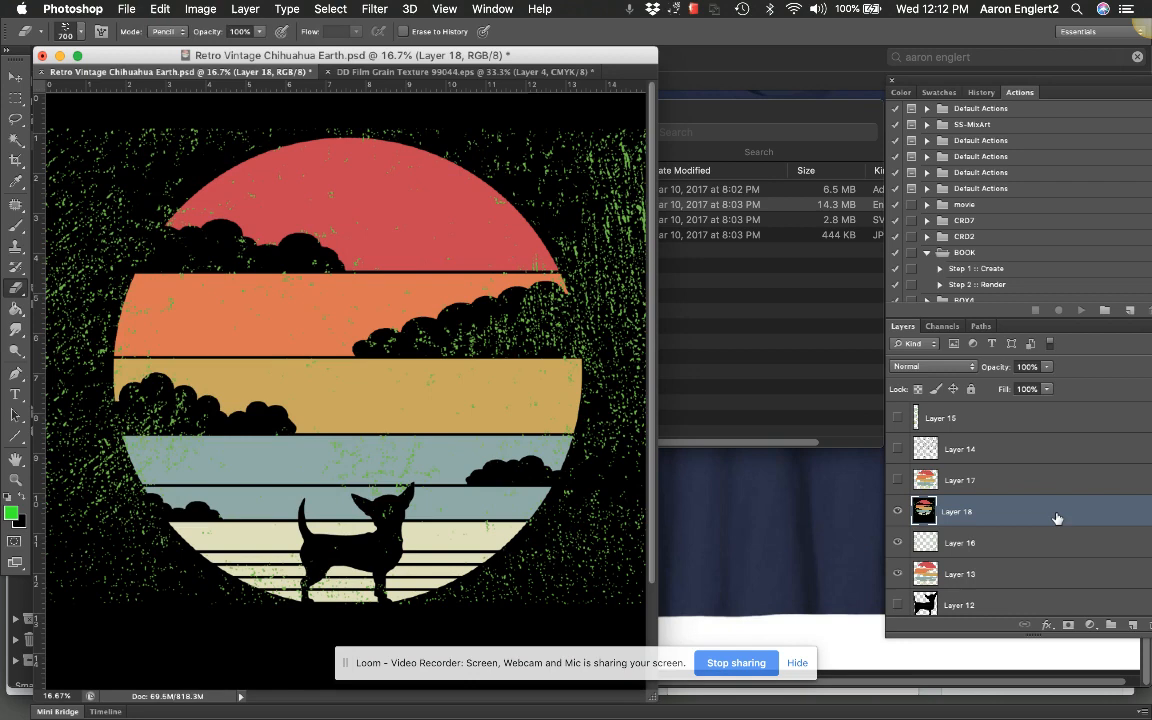
left_click_drag(956, 512, 956, 418)
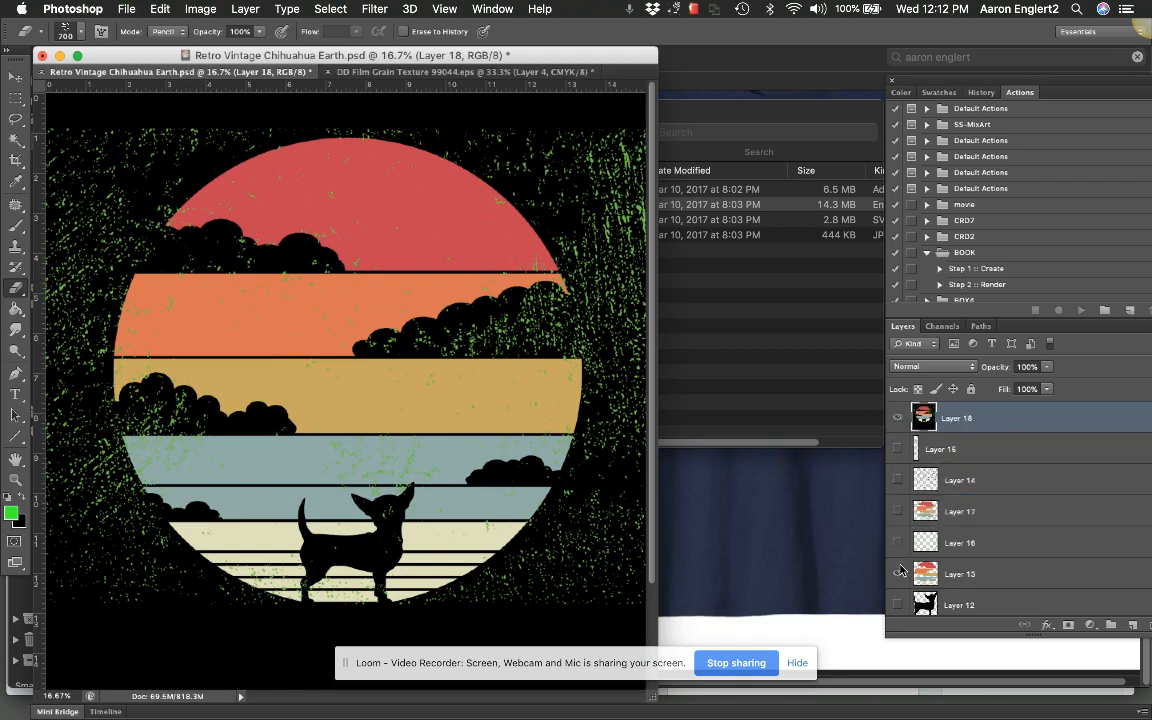
scroll("down", 3)
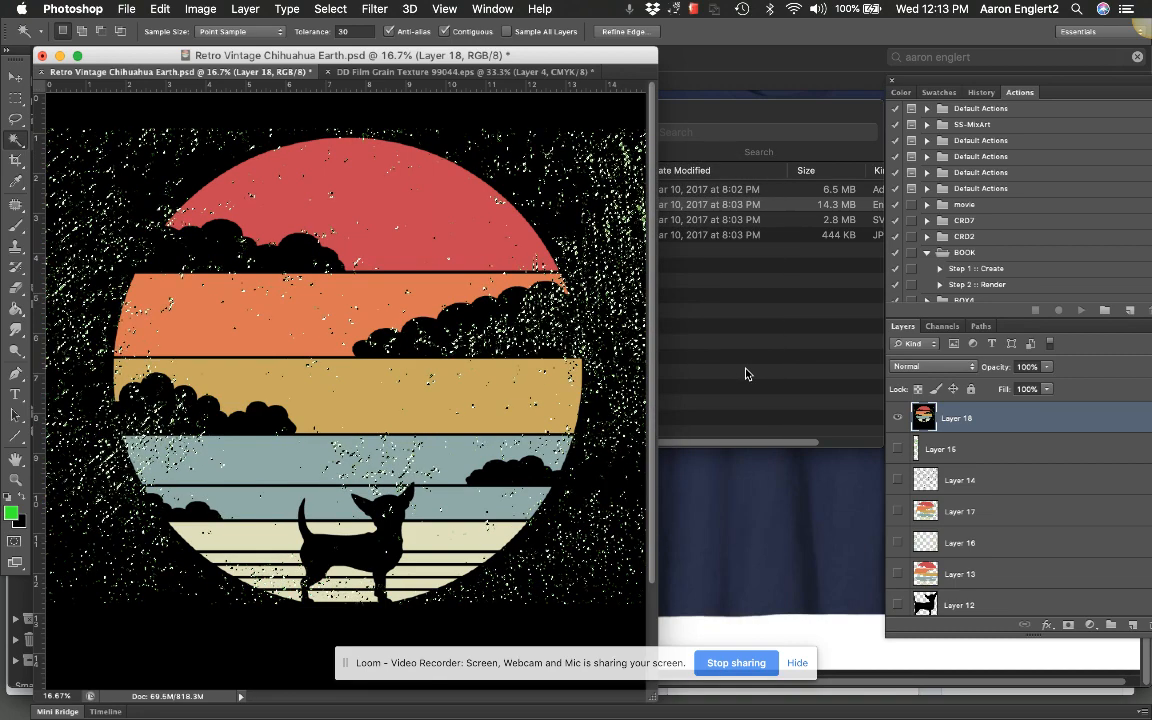
left_click(330, 8)
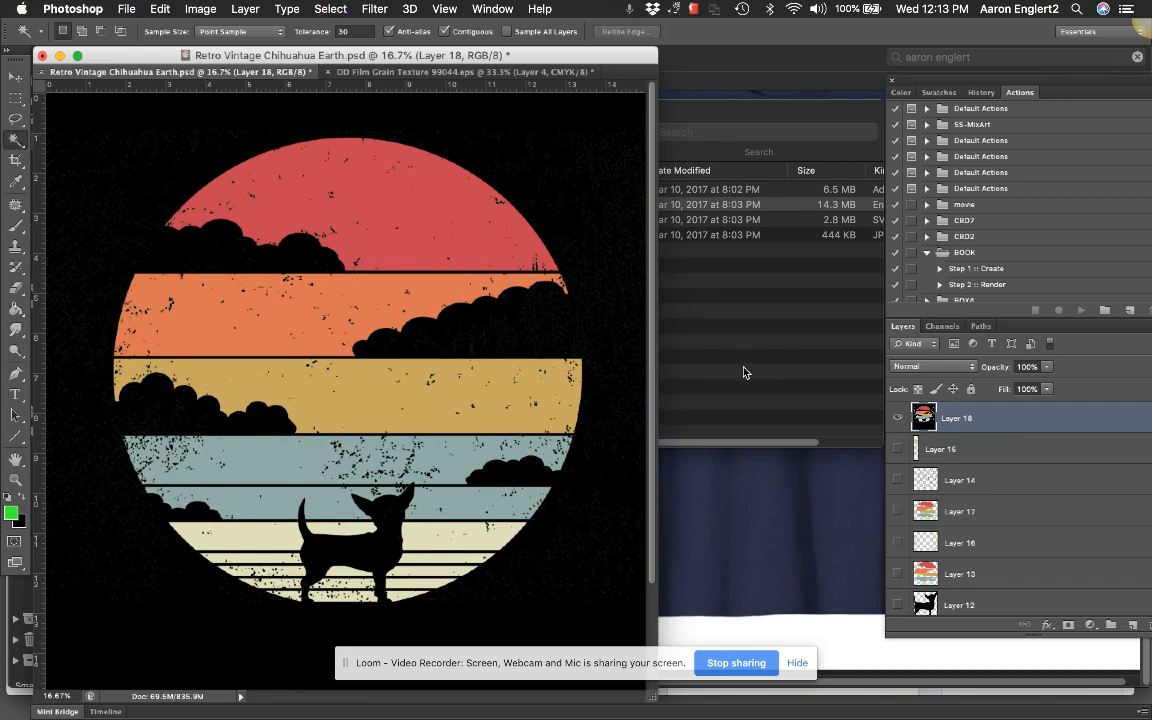
mouse_move(206, 270)
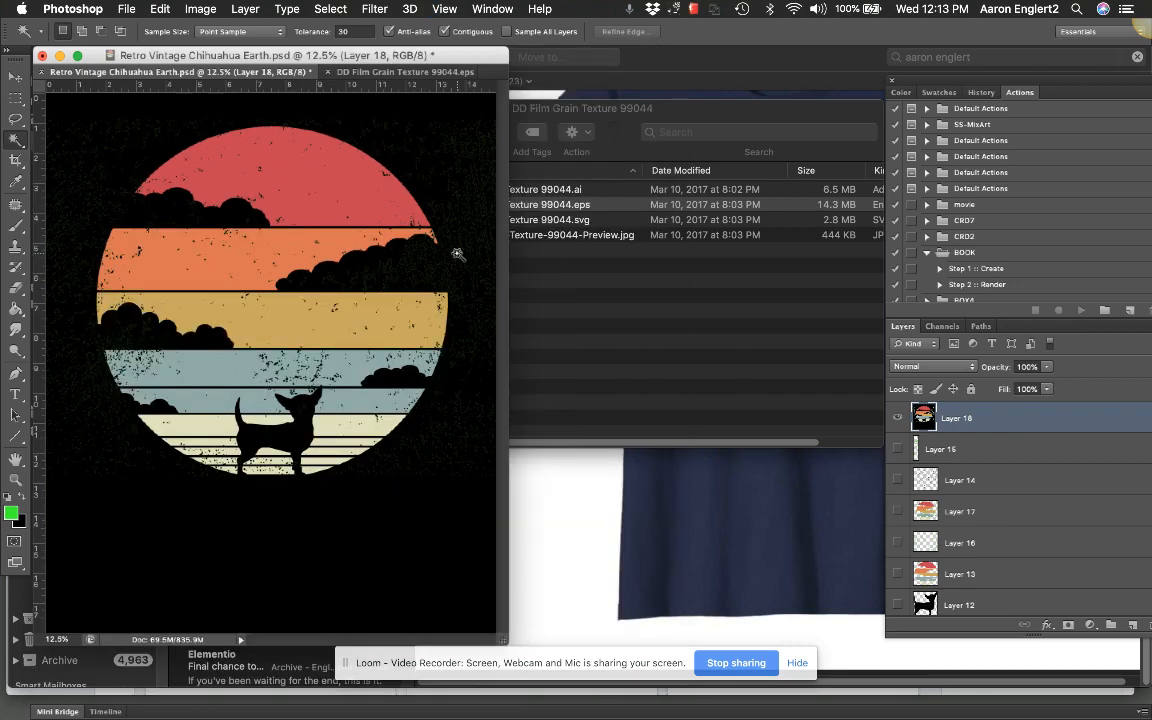
mouse_move(444, 248)
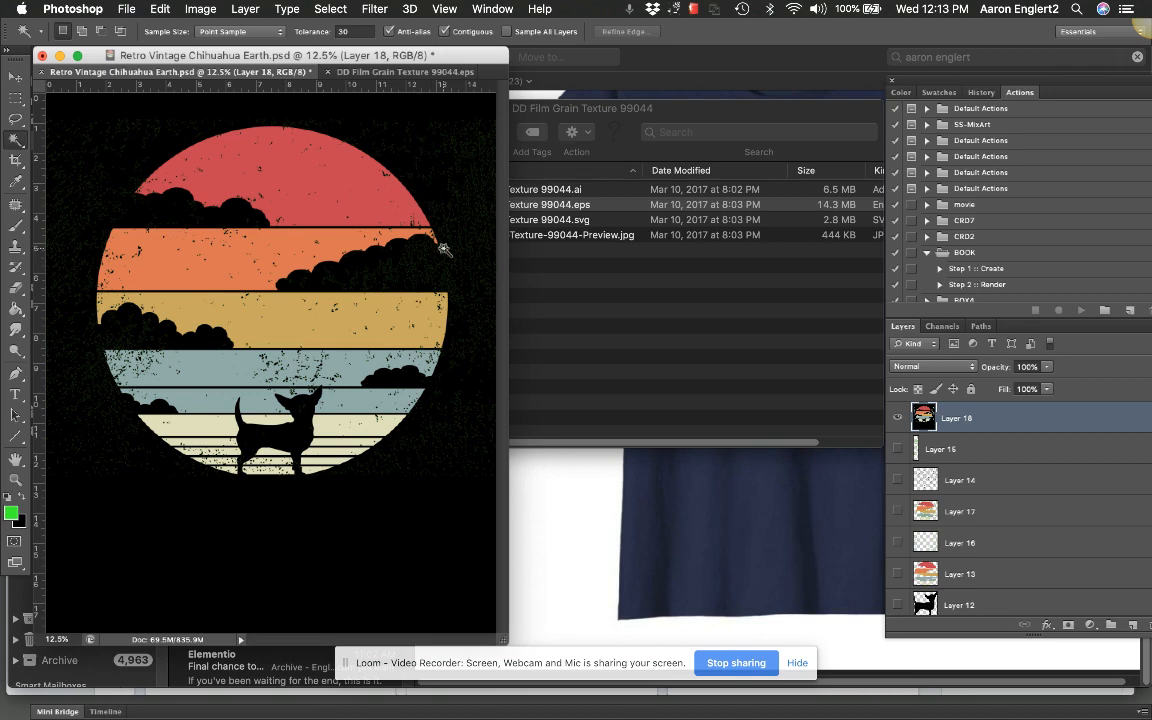
mouse_move(496, 240)
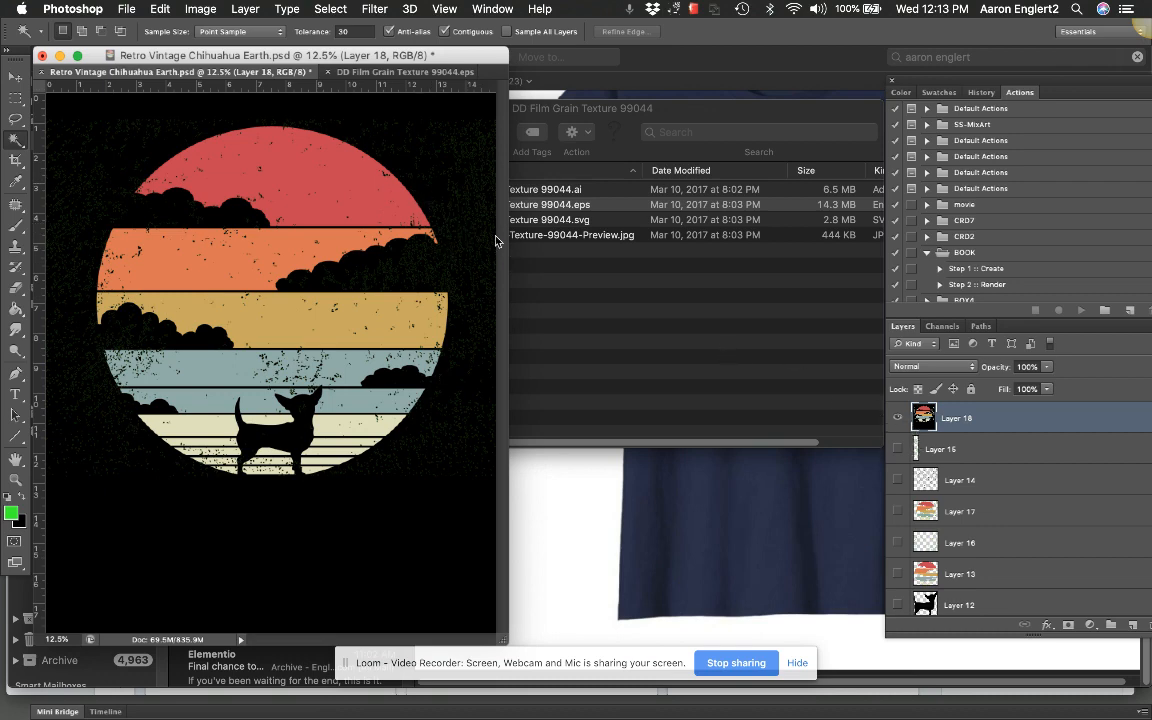